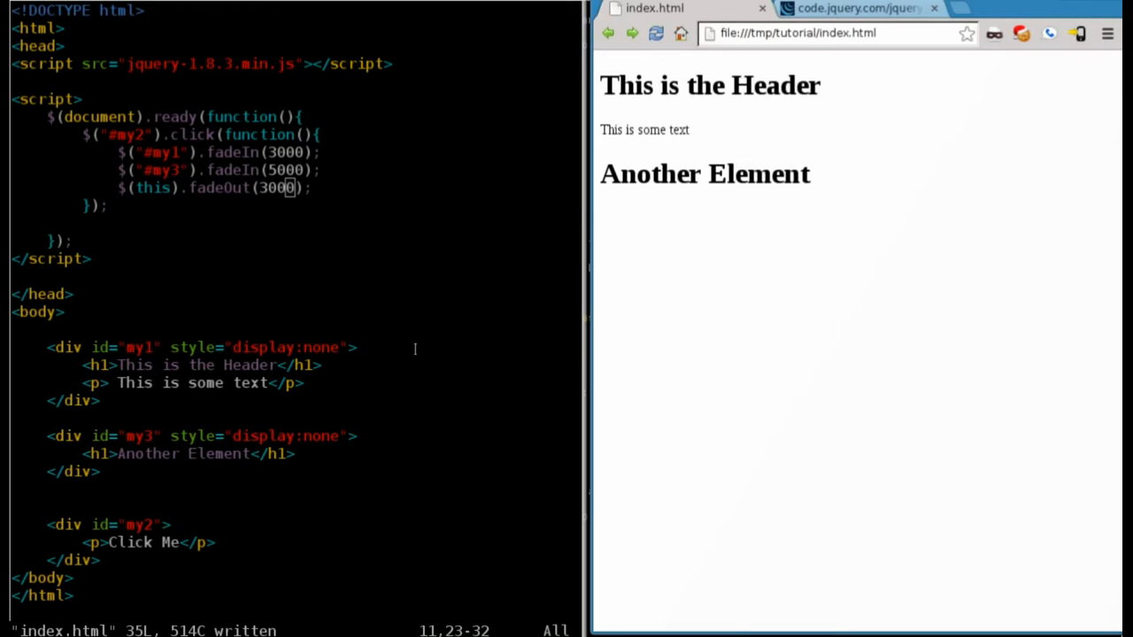
mouse_move(818, 366)
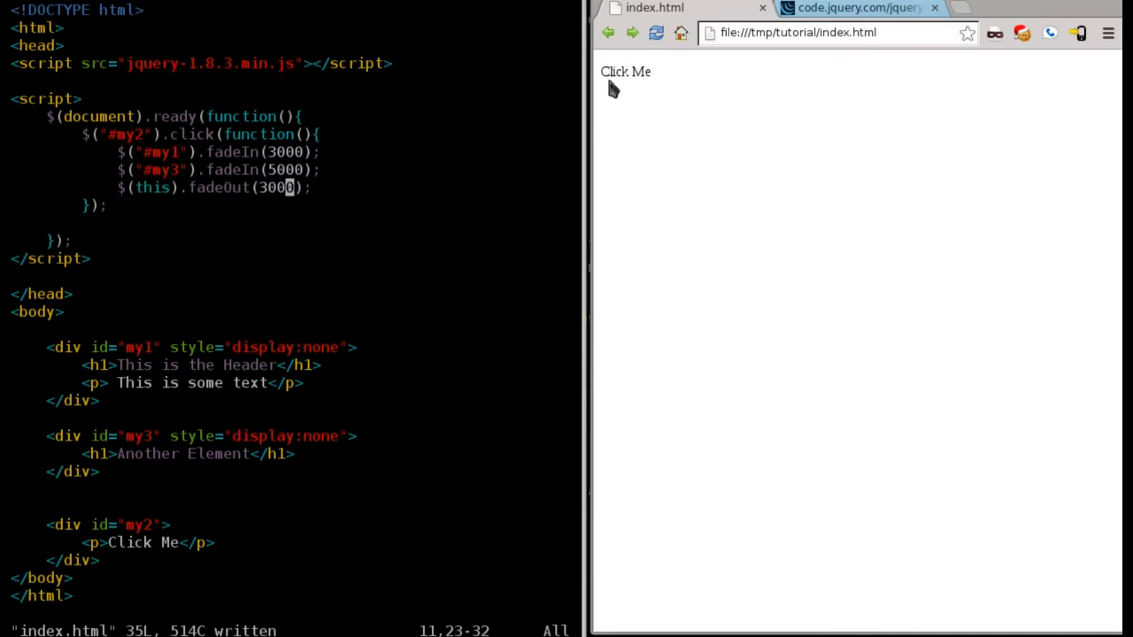
mouse_move(627, 90)
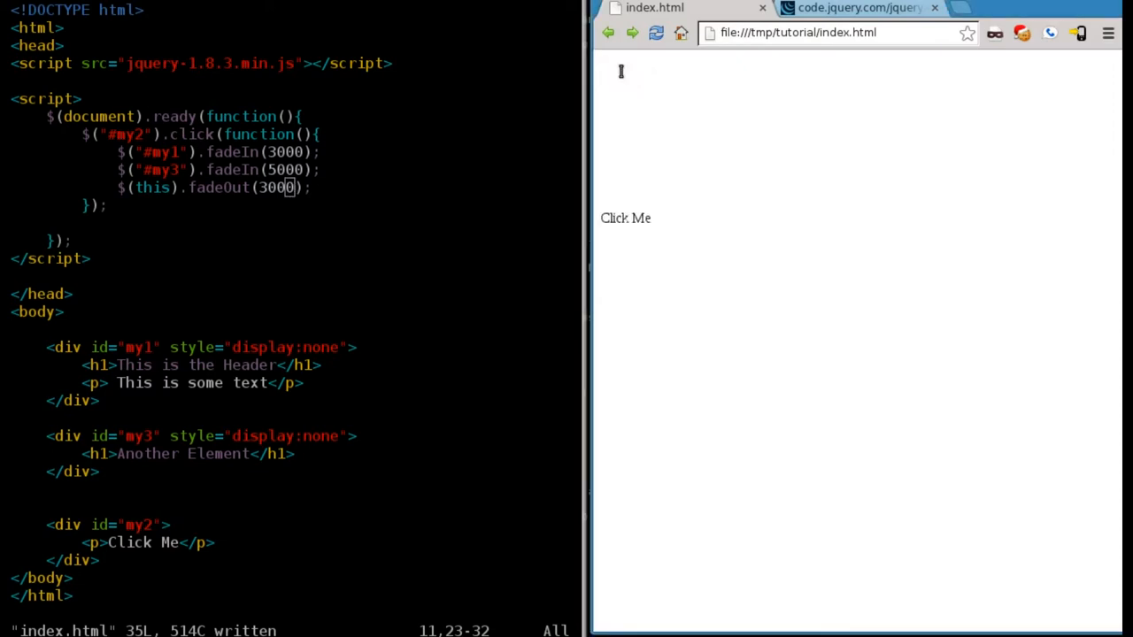
- Trigger the fades on 'Click Me': the header and Another Element fade in while it fades out
left_click(625, 218)
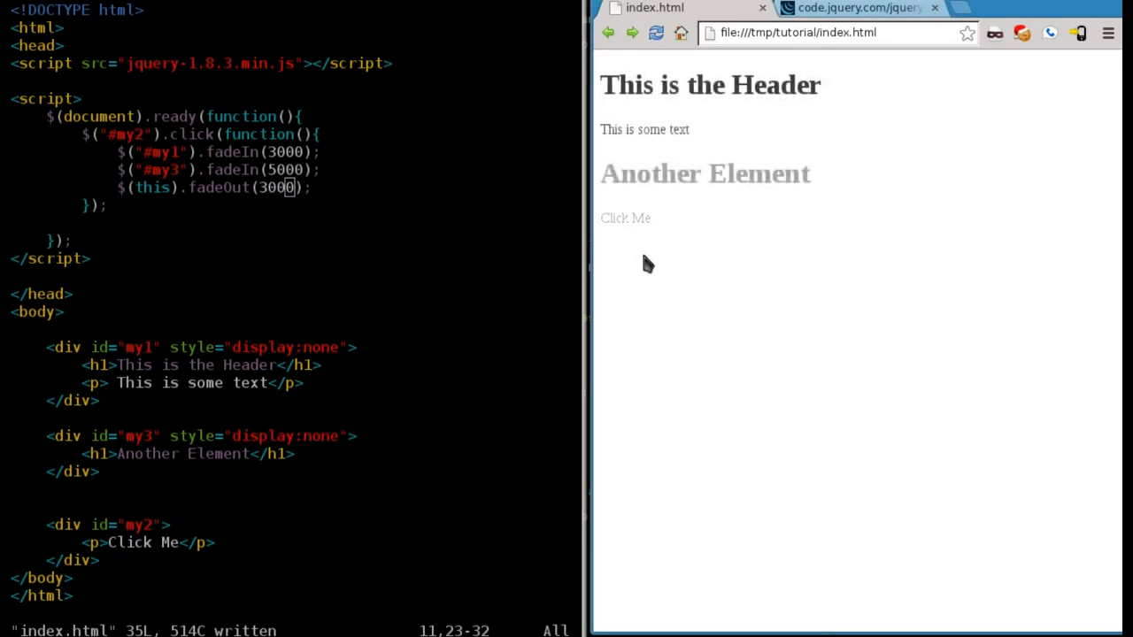
left_click(625, 218)
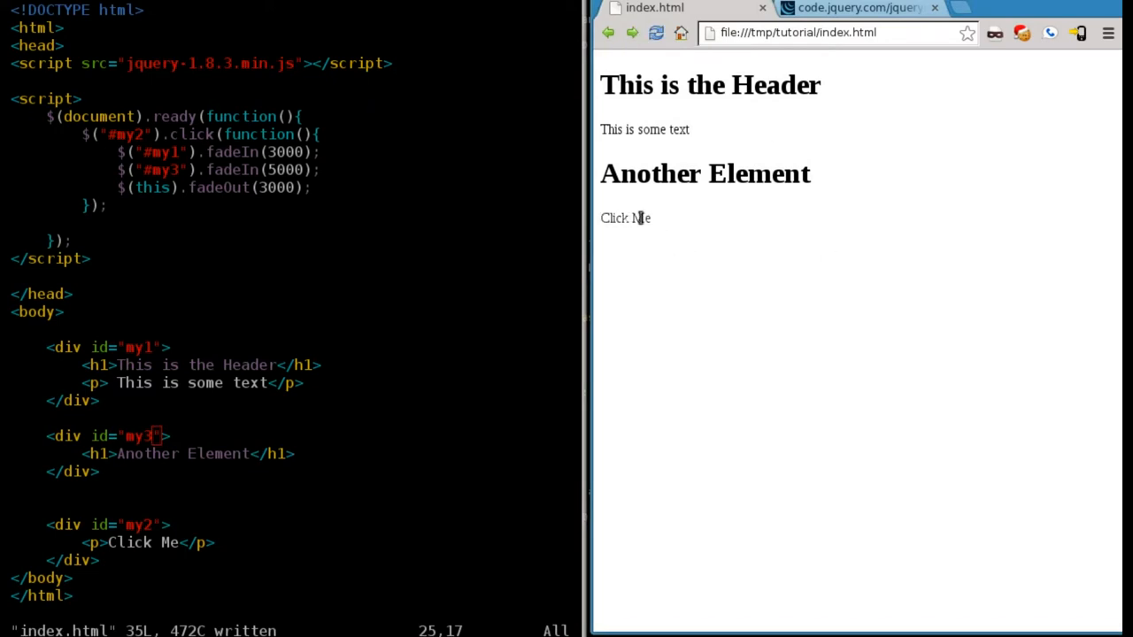
- Remove the display:none style from the my1 and my3 divs so all elements start visible
left_click(625, 218)
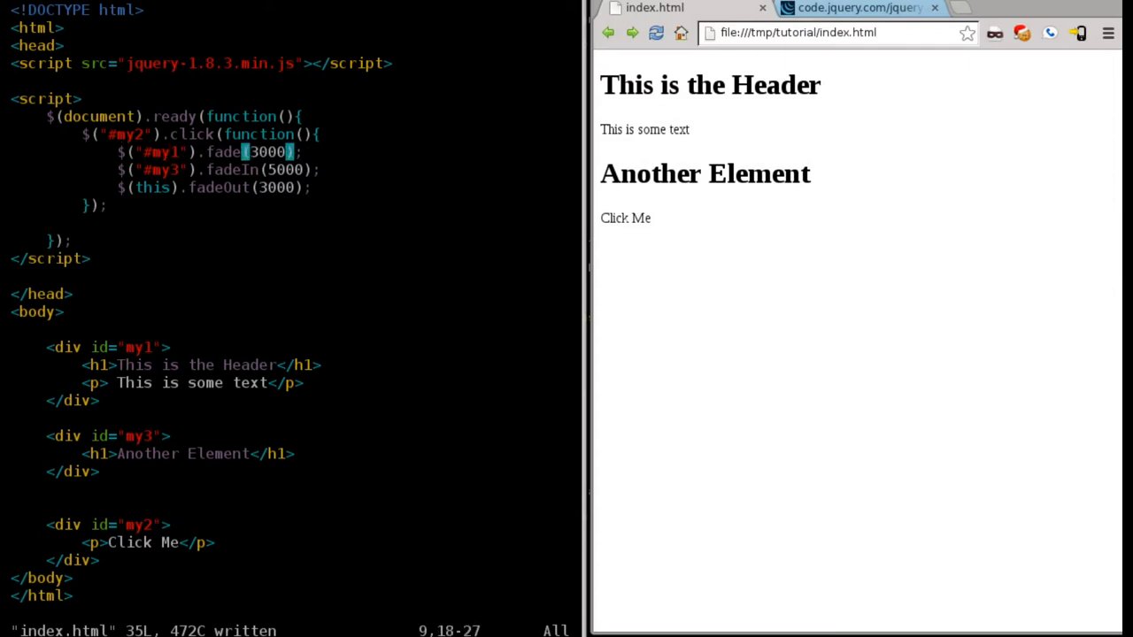
- Rewrite the fadeIn calls as fadeTo(3000,0.5) for my1 and fadeTo(5000,0.2) for my3, and save
key("i")
type("To")
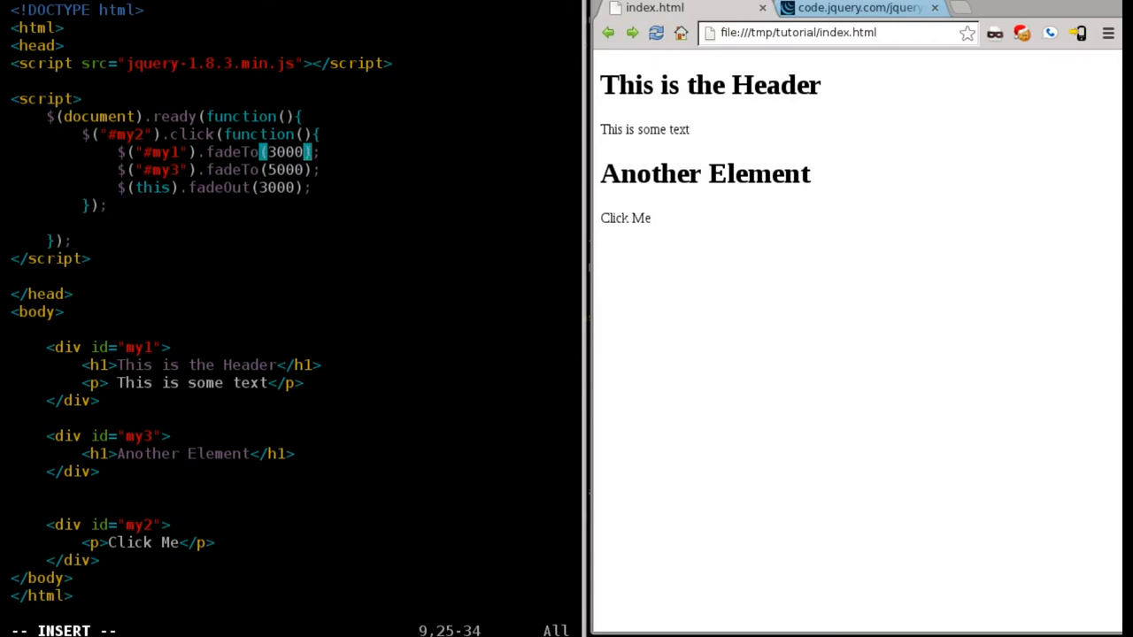
type(",")
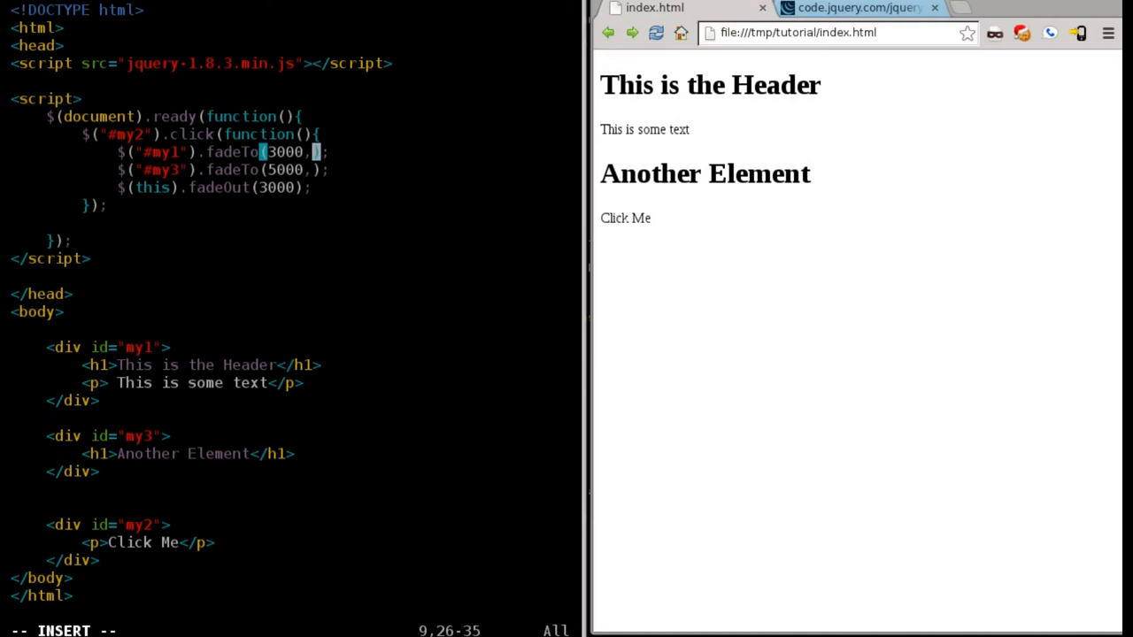
type("0.5")
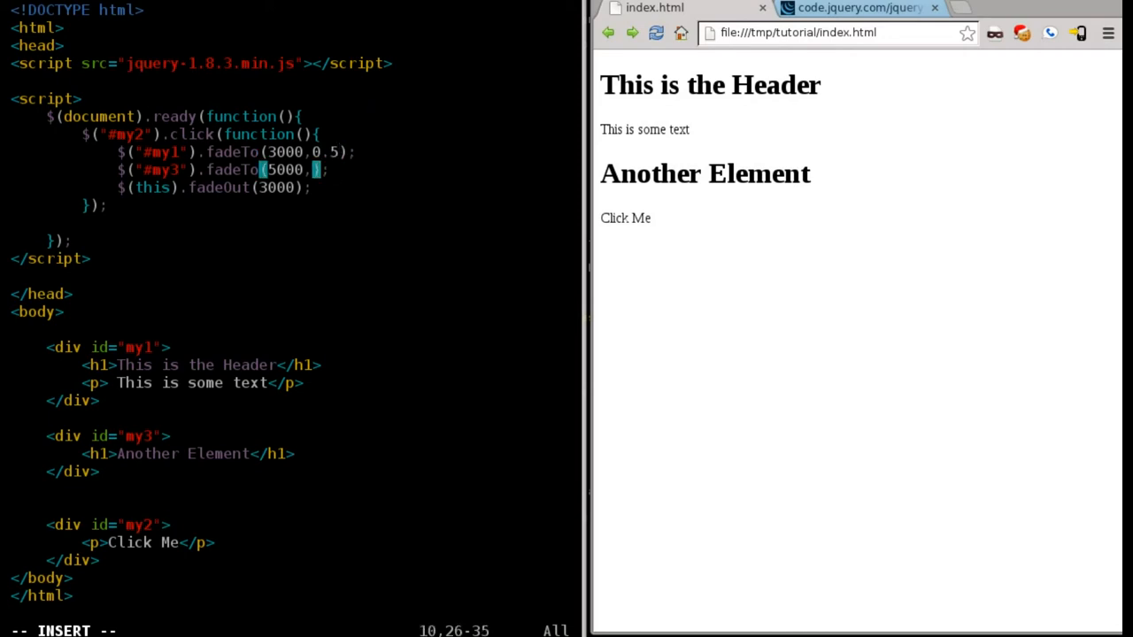
type(",")
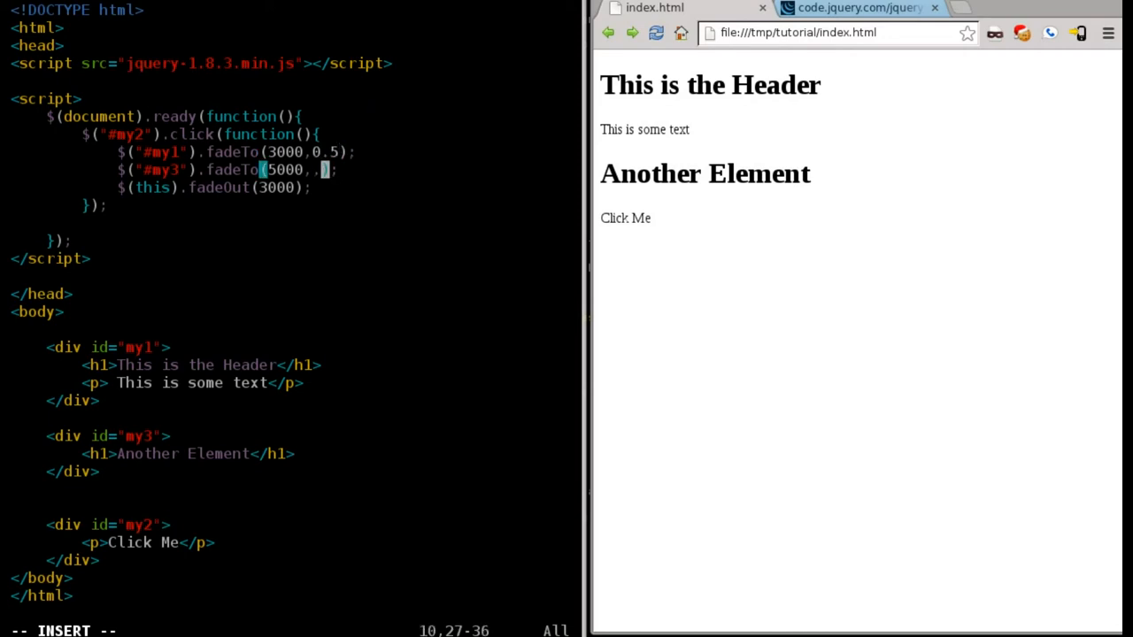
type("0l.")
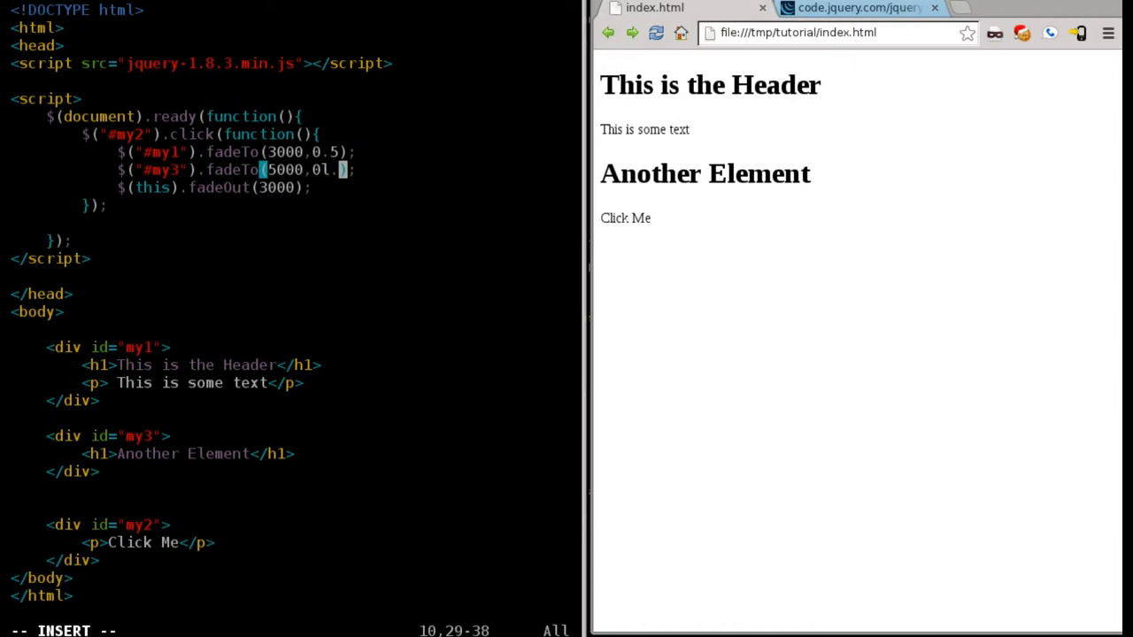
key("BackSpace")
type("2")
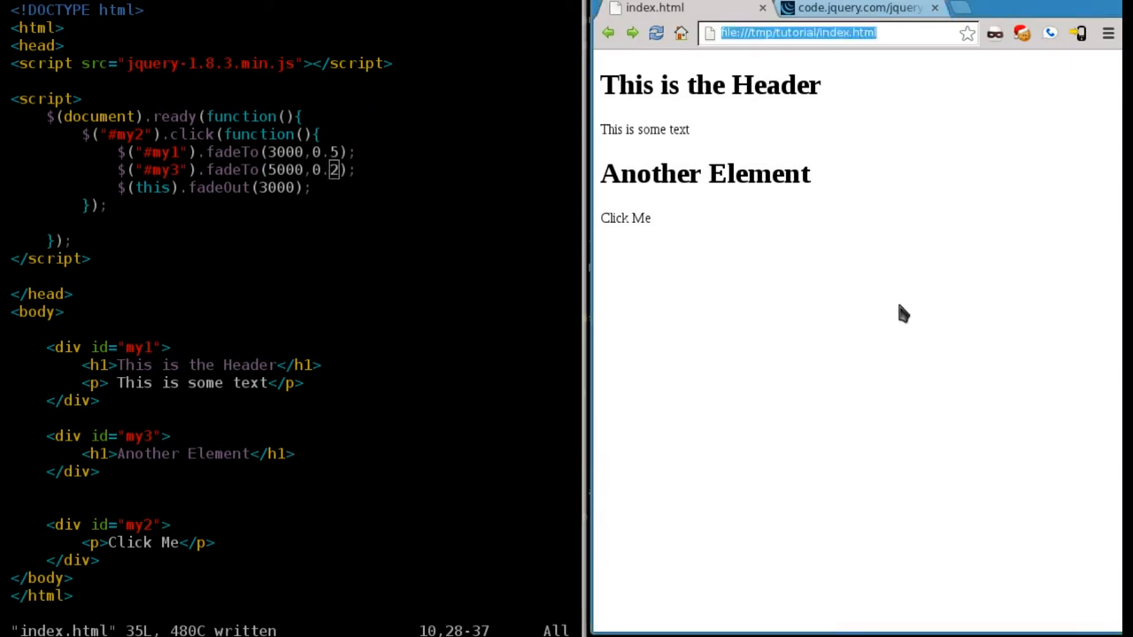
mouse_move(634, 220)
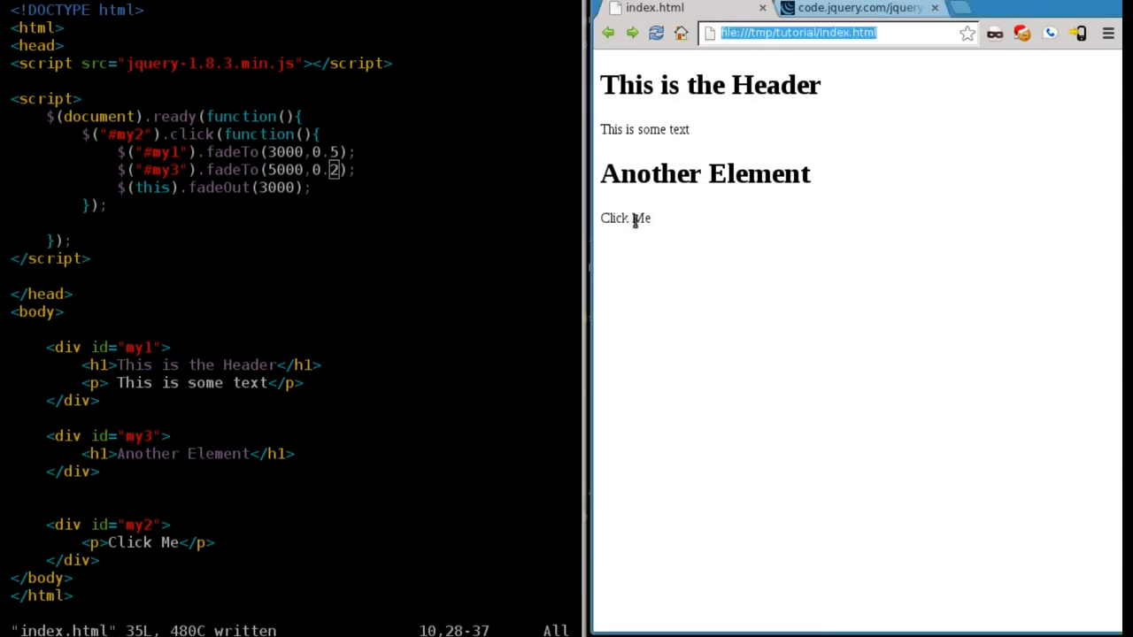
- Reload and trigger 'Click Me': it fades out, the header dims to 0.5 and Another Element to 0.2
left_click(623, 219)
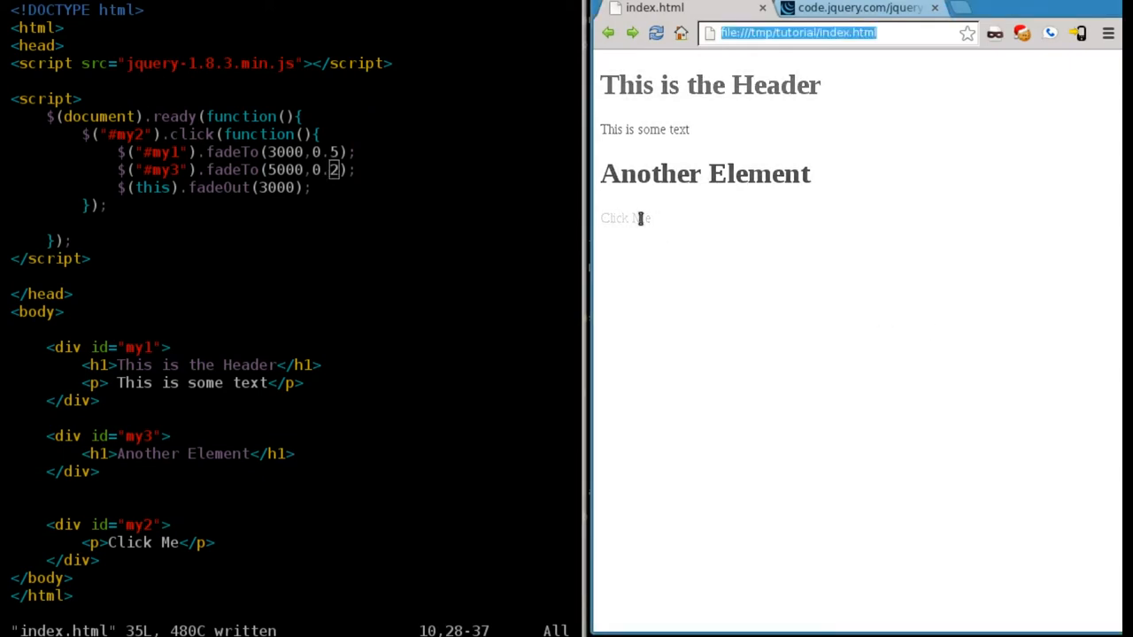
left_click(625, 218)
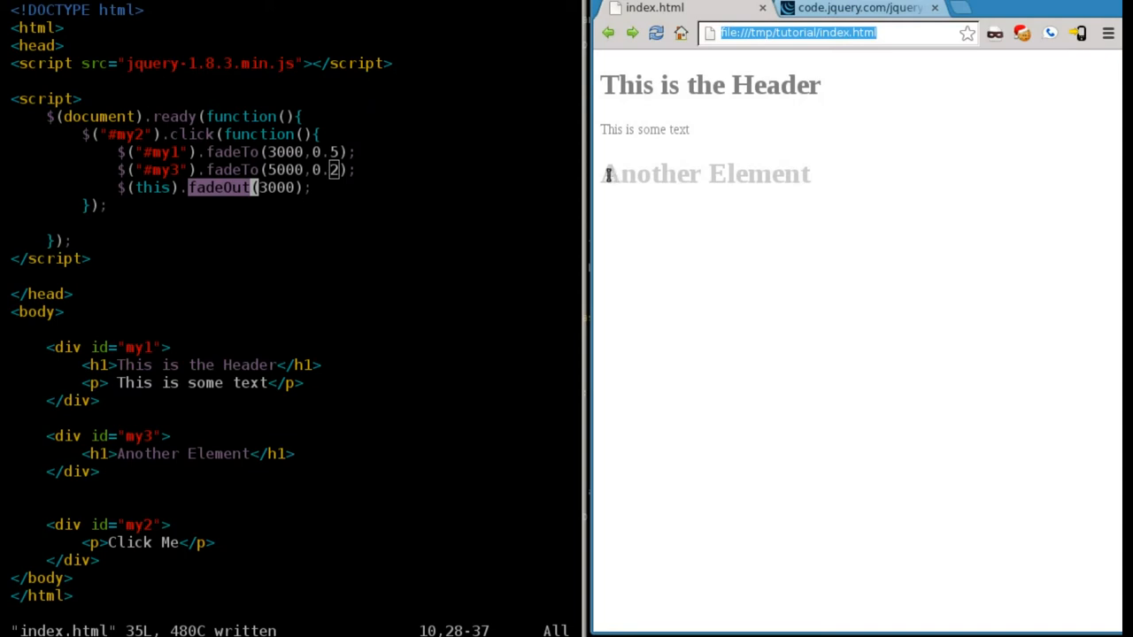
mouse_move(446, 191)
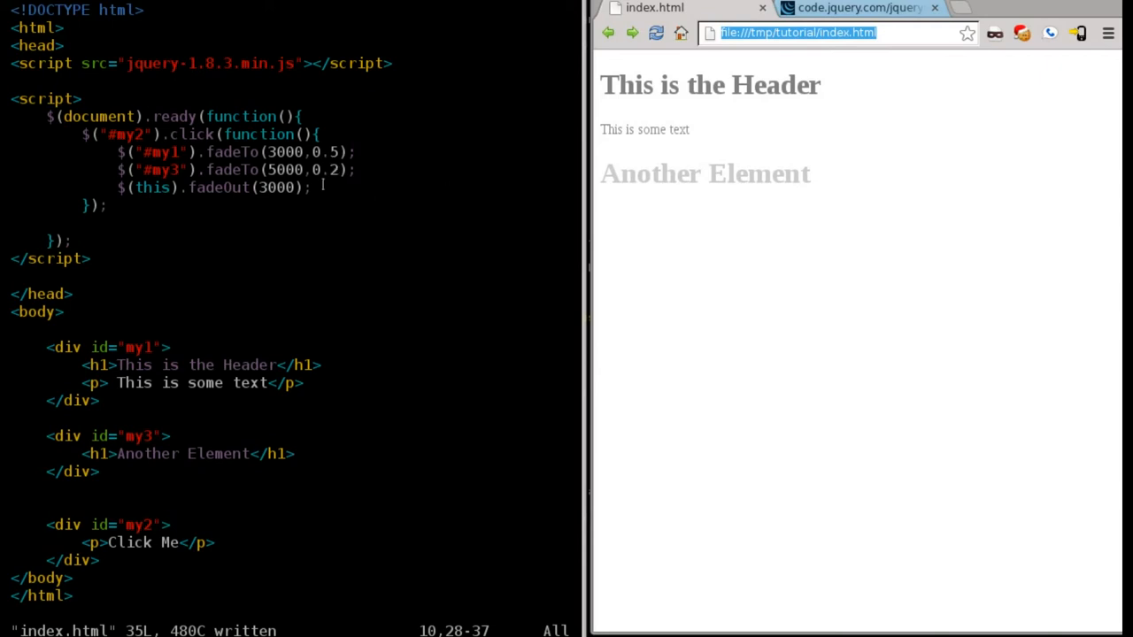
mouse_move(729, 186)
type("\"slow\"")
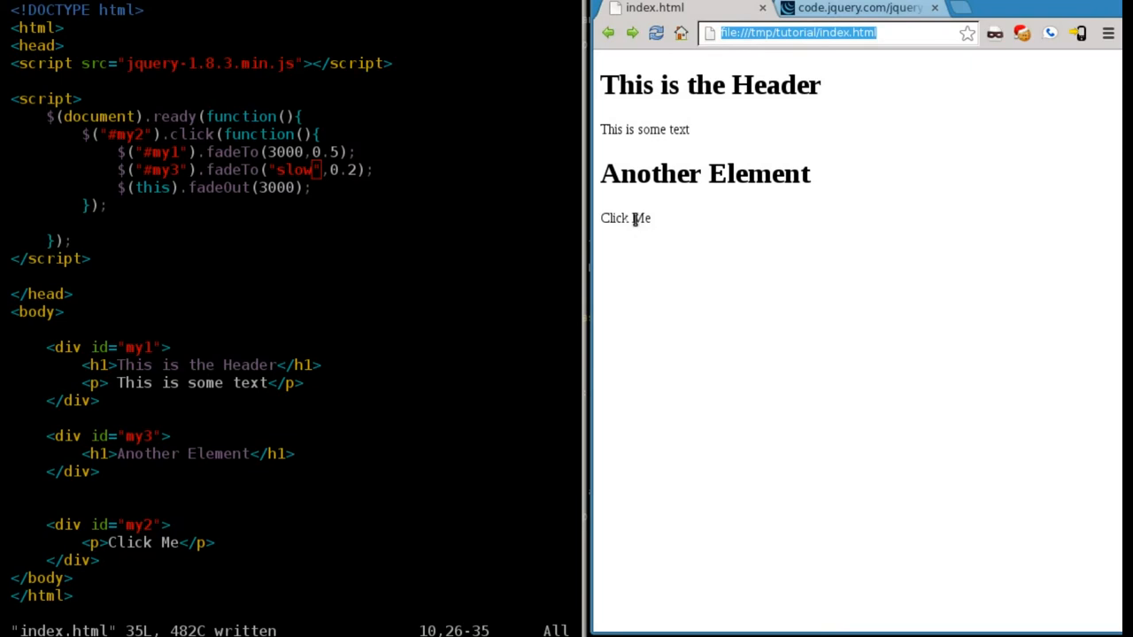
- Trigger 'Click Me' to compare the slow header fadeTo with the quick Another Element fade
left_click(625, 218)
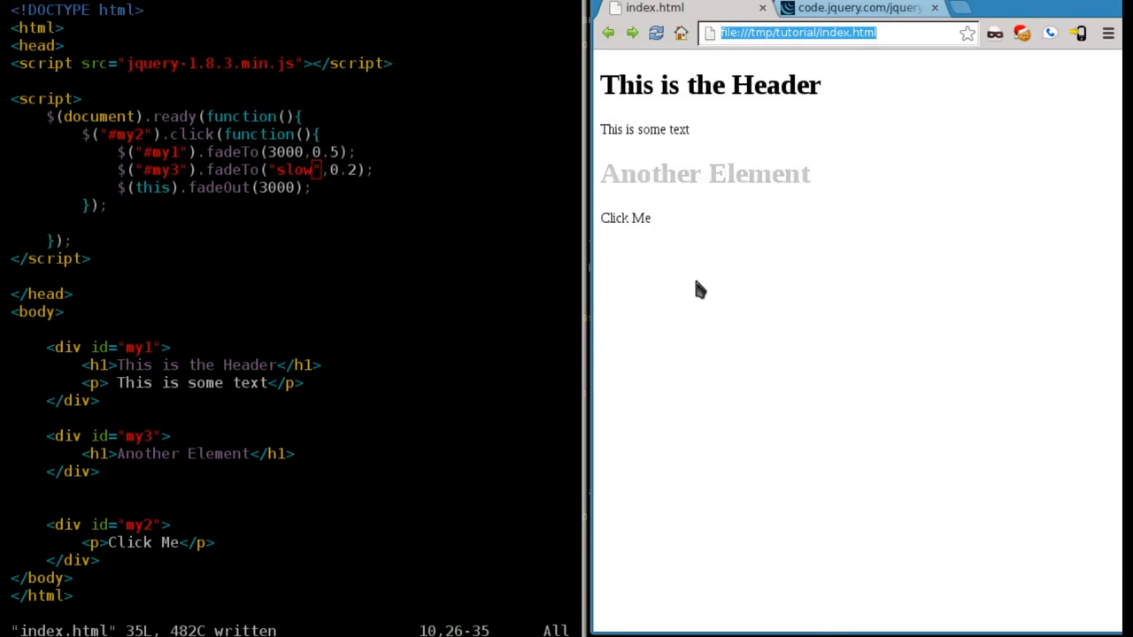
left_click(625, 217)
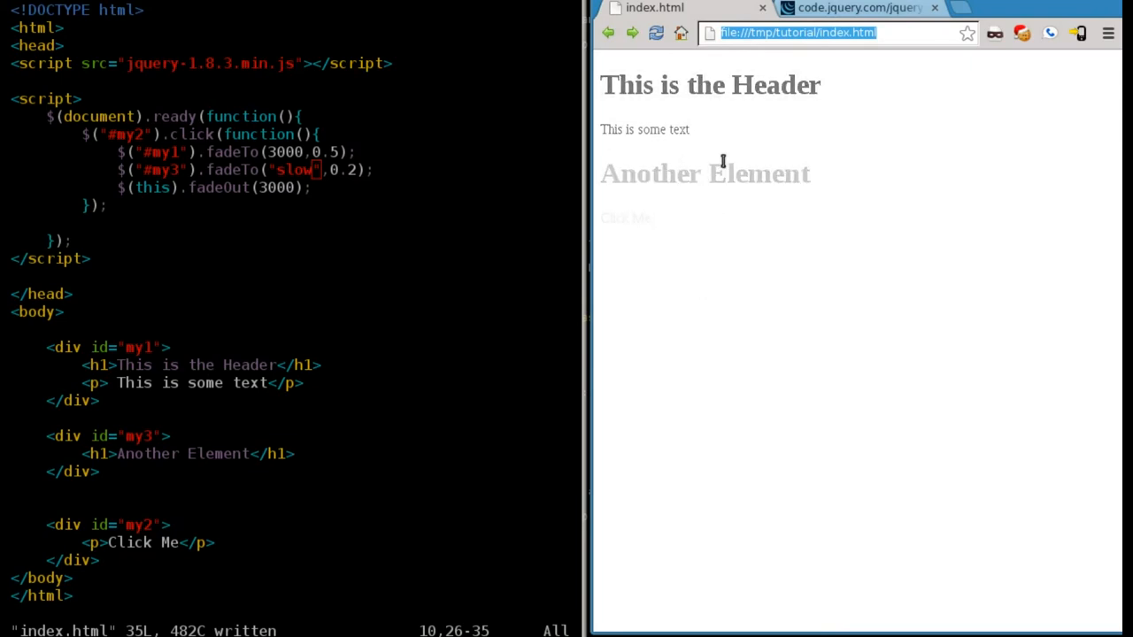
left_click(627, 218)
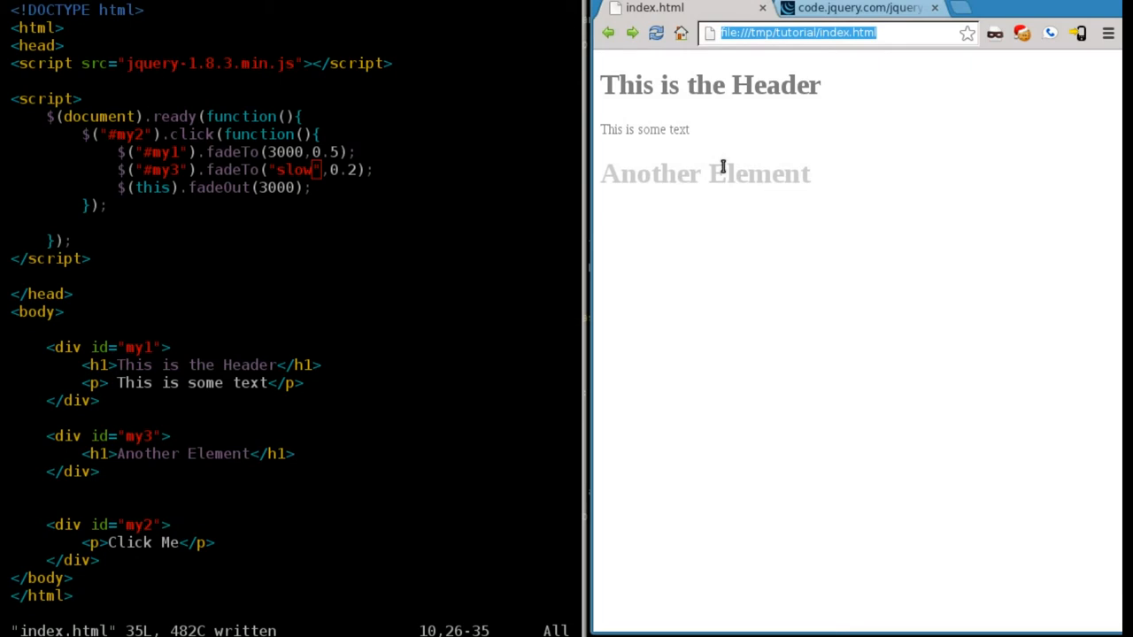
mouse_move(640, 240)
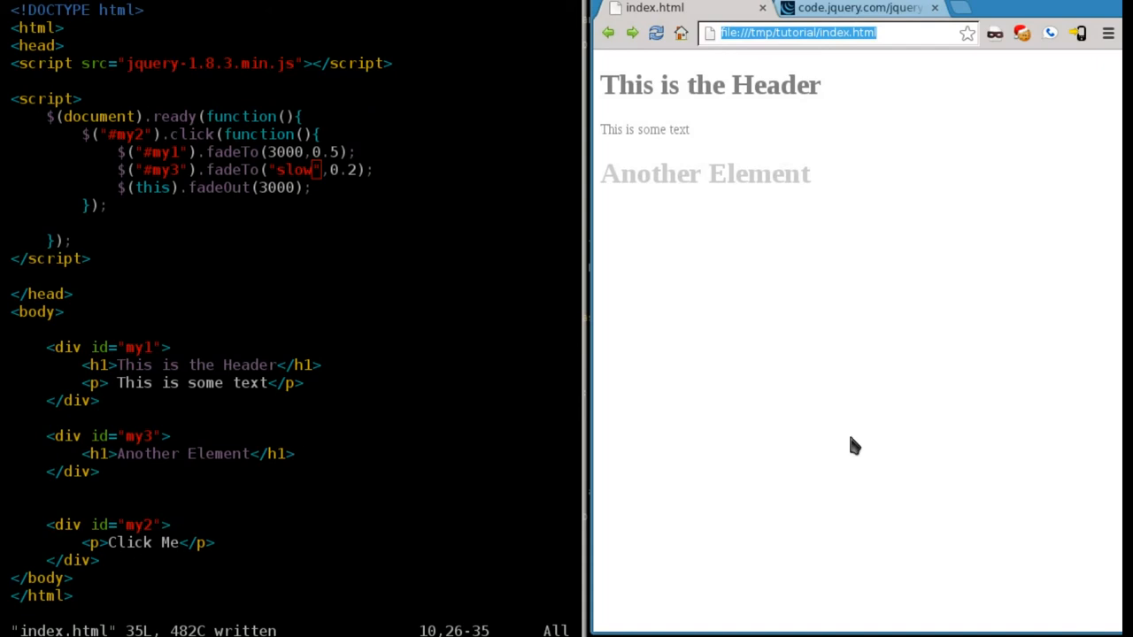
mouse_move(729, 149)
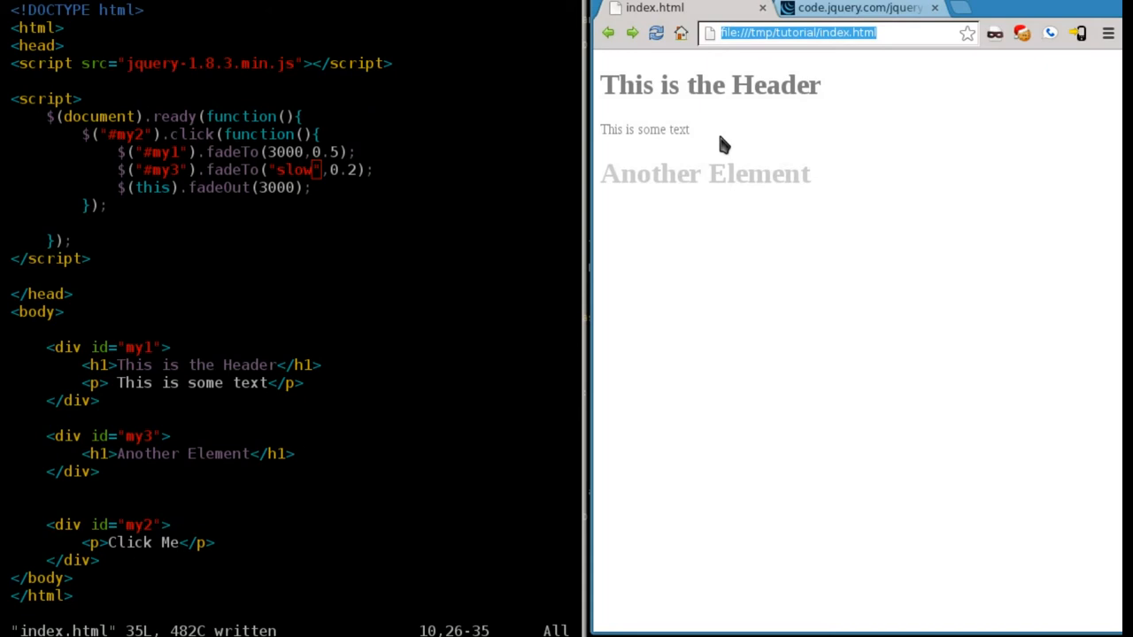
mouse_move(665, 149)
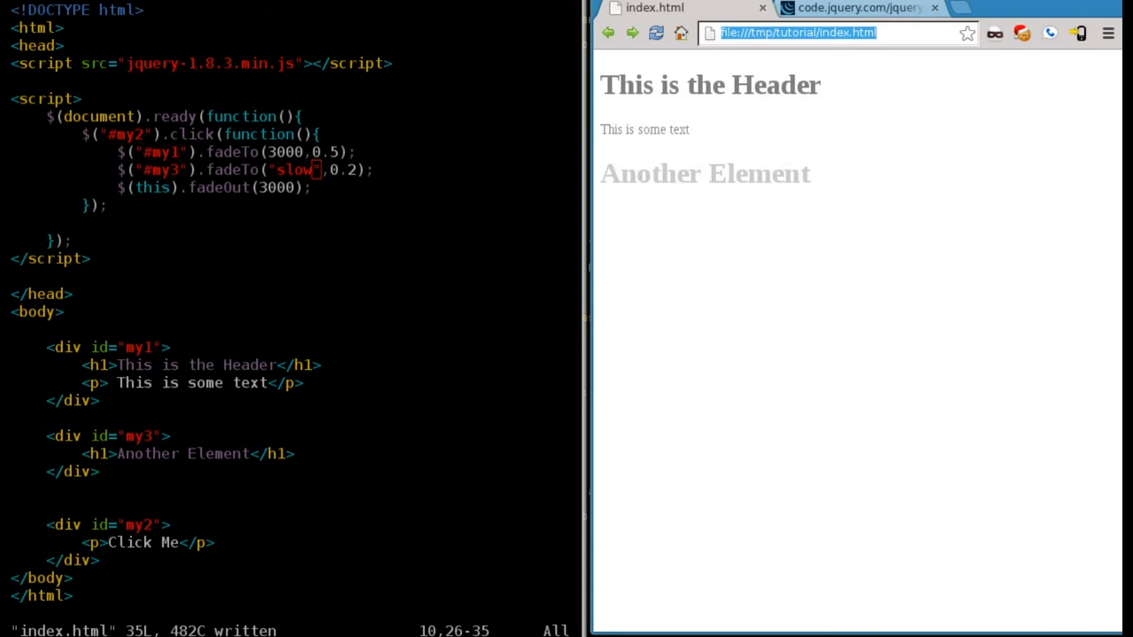
mouse_move(712, 474)
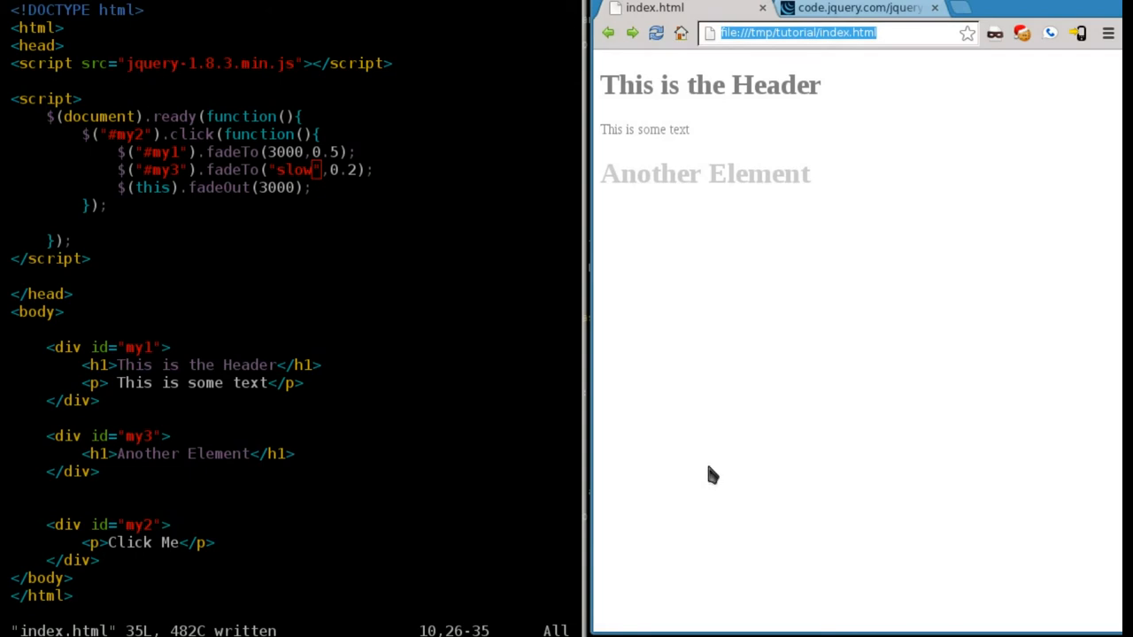
mouse_move(701, 478)
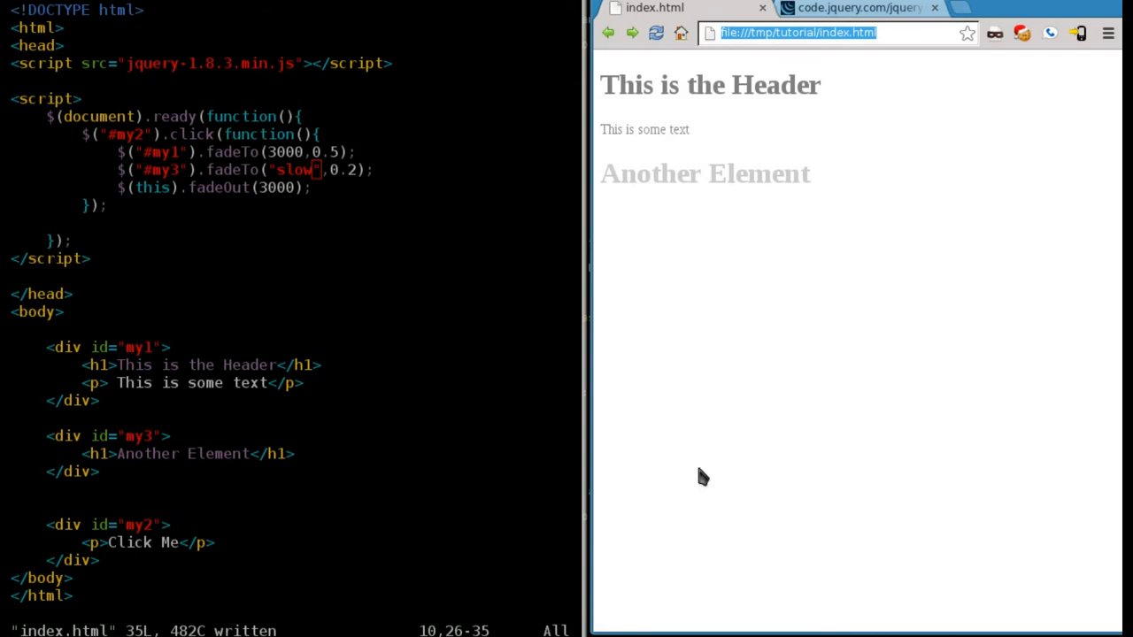
mouse_move(682, 572)
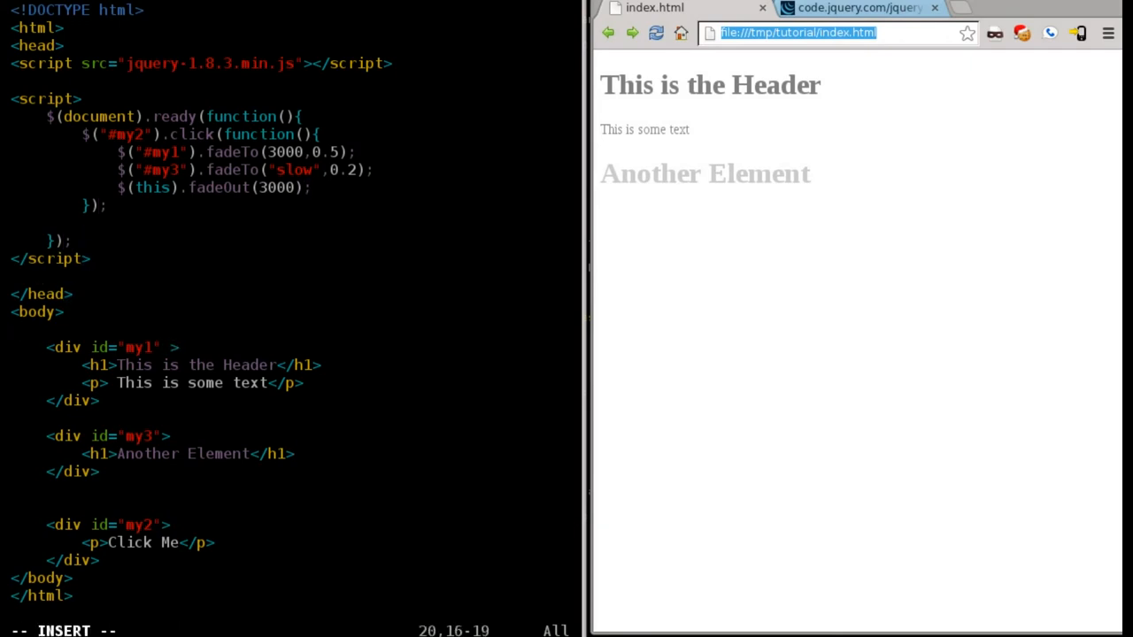
- Add style="display:none" to the my1 div, save, and trigger 'Click Me' so the header fades in faintly
type("style=\"")
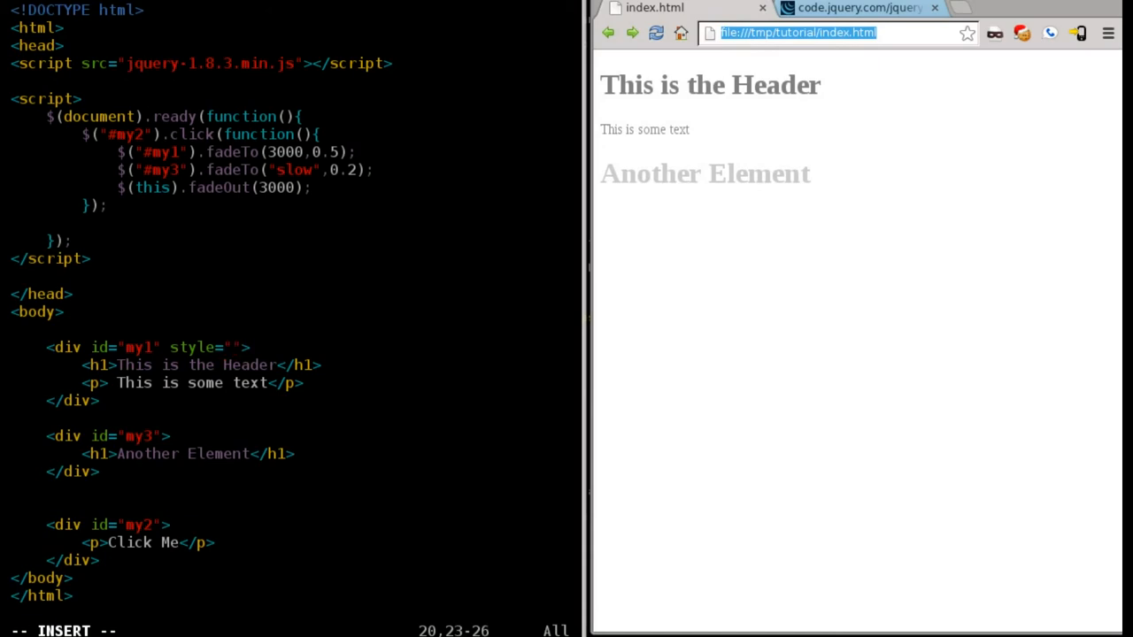
type("display")
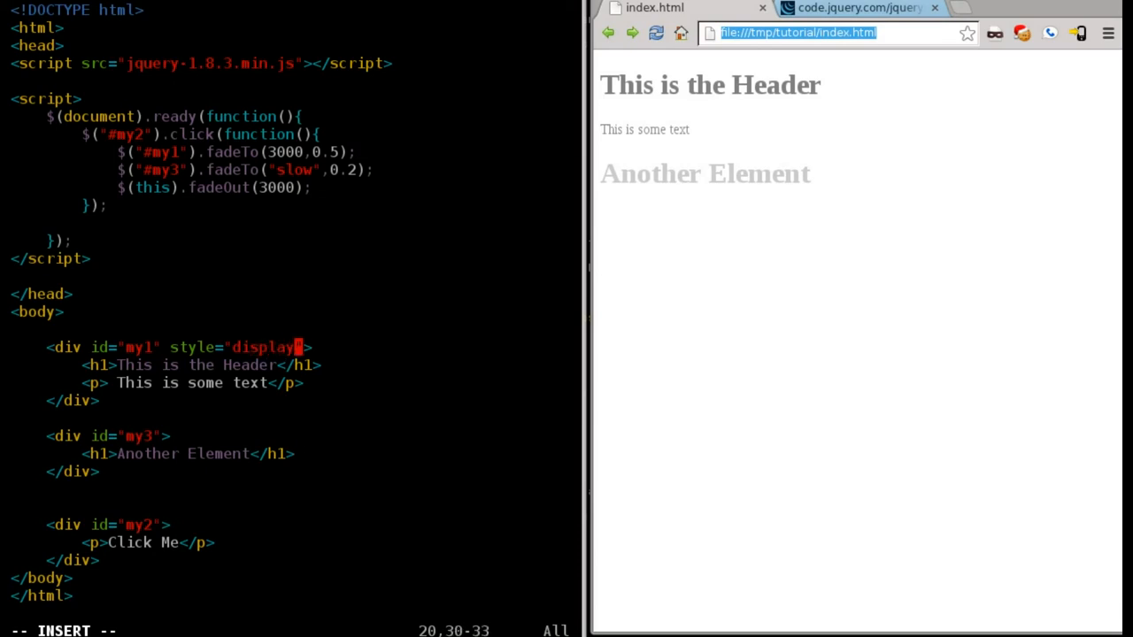
type("none")
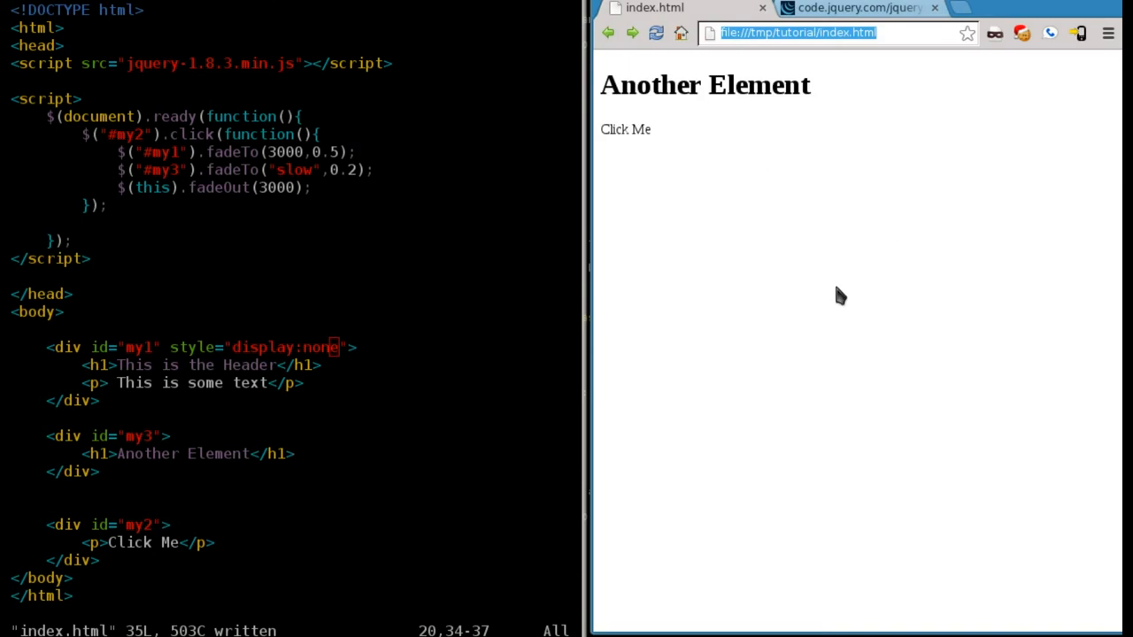
mouse_move(662, 149)
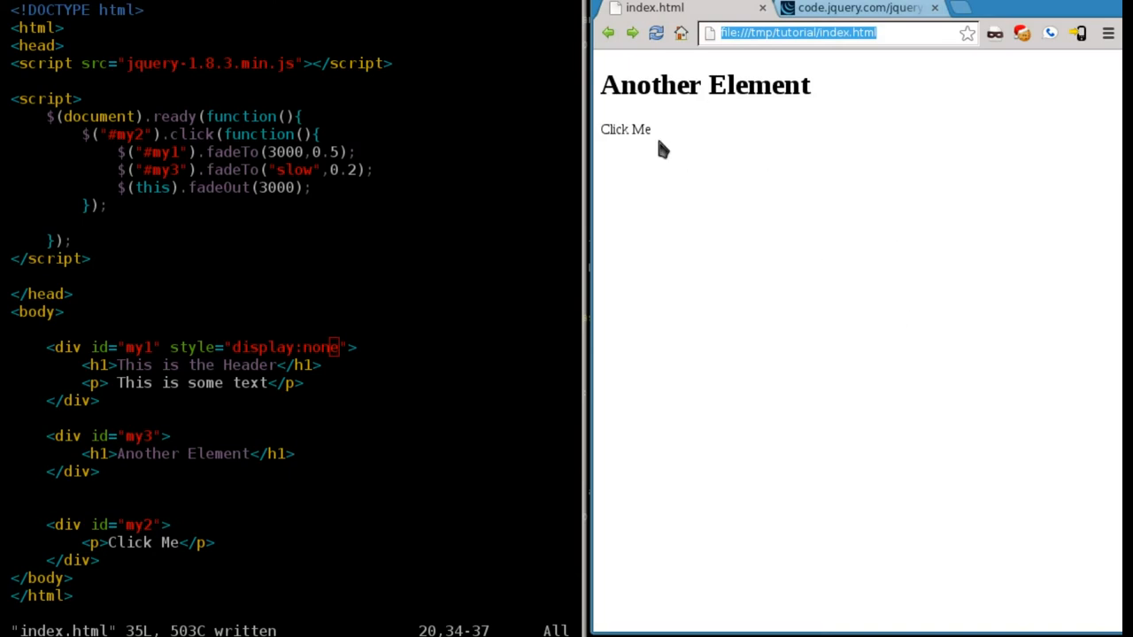
left_click(625, 129)
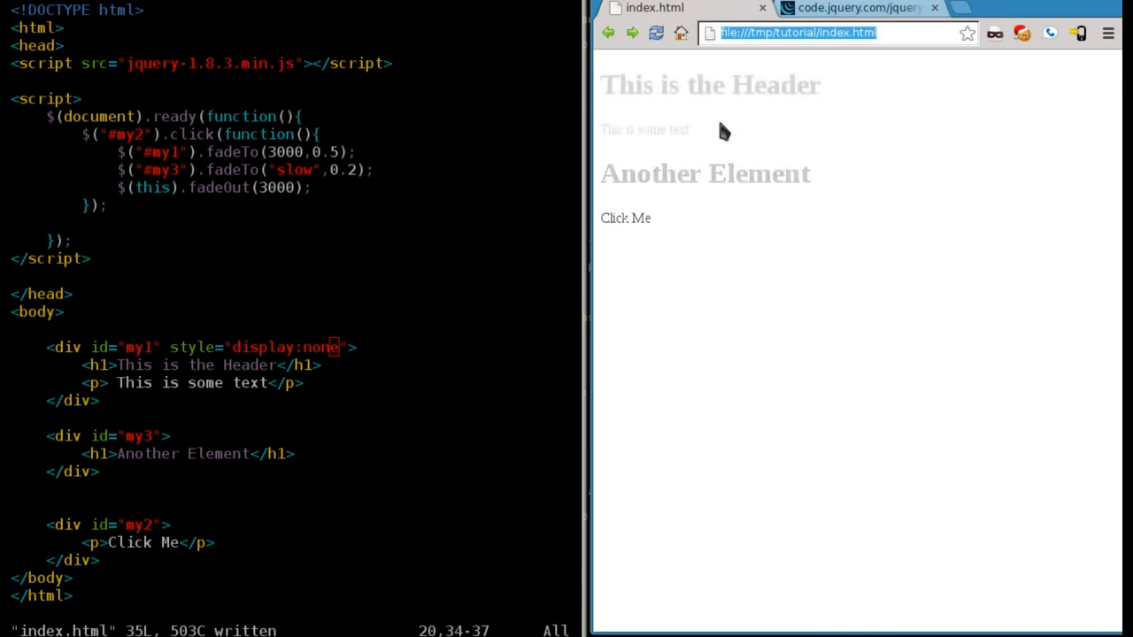